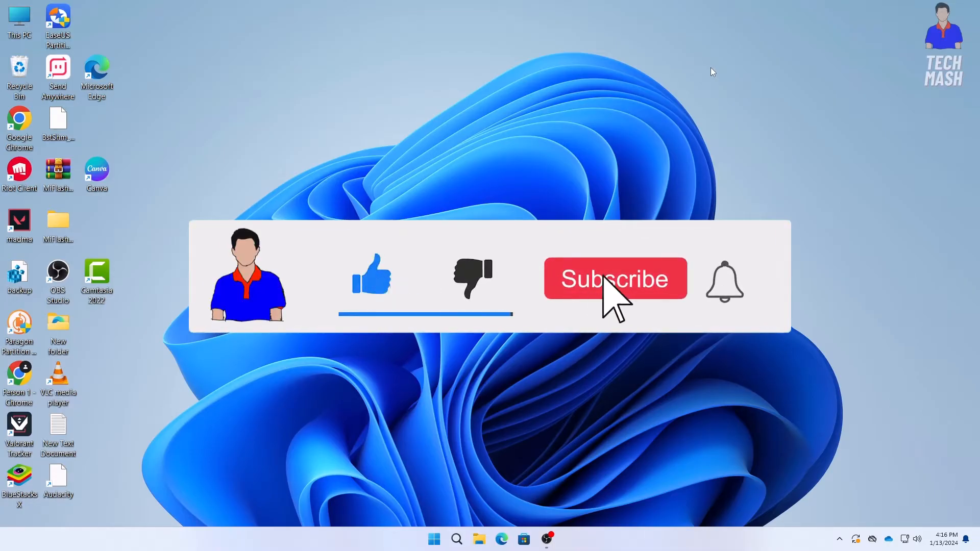
# Step: Check This PC's system properties, then launch Google Chrome from the desktop
pyautogui.click(615, 278)
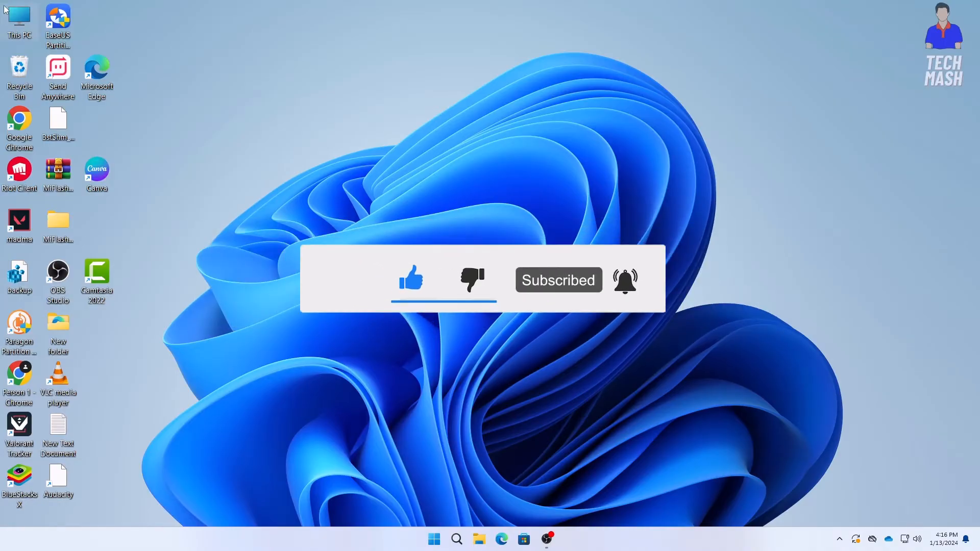
pyautogui.rightClick(19, 18)
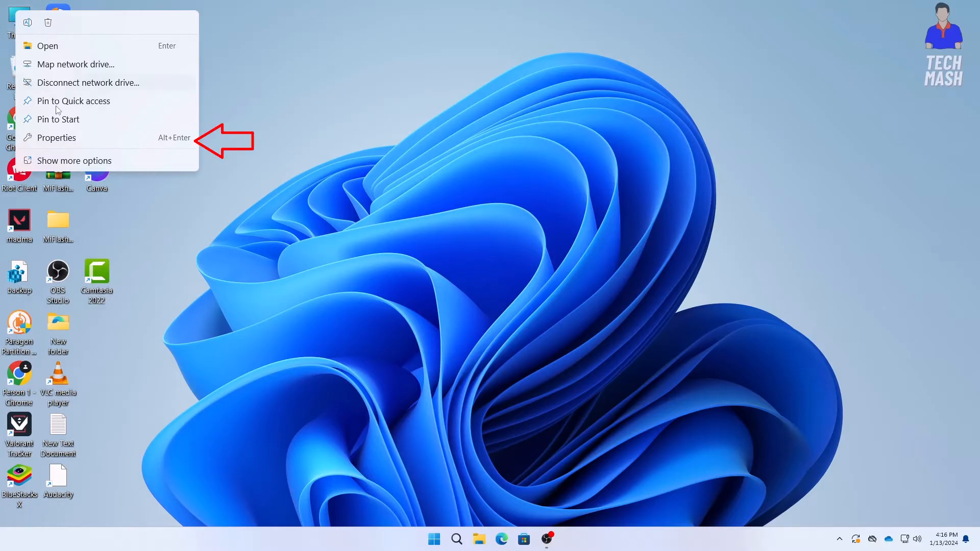
pyautogui.moveTo(70, 144)
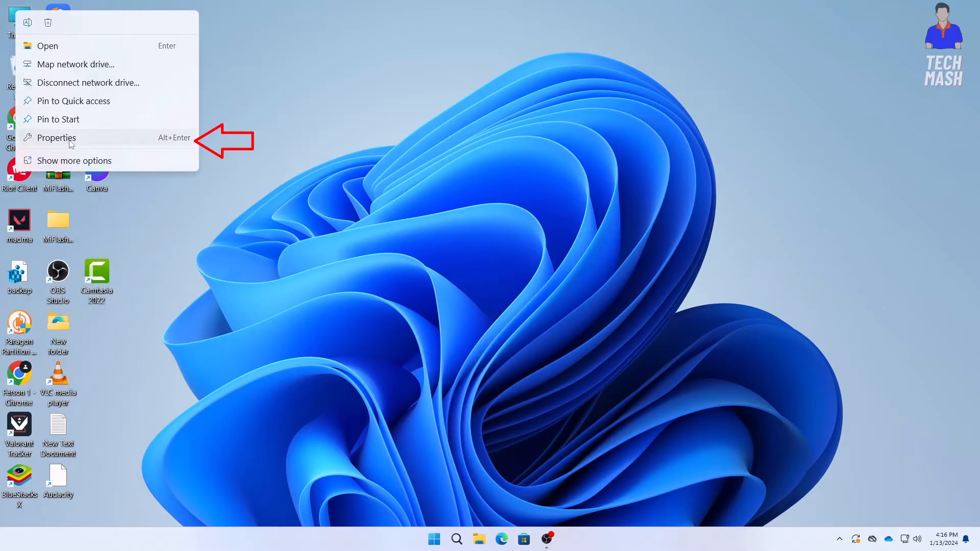
pyautogui.click(56, 138)
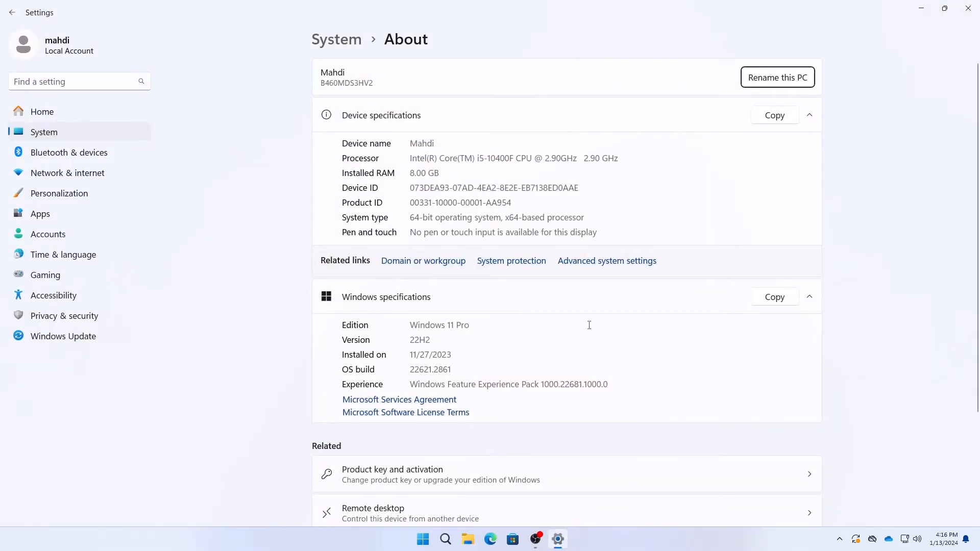
pyautogui.scroll(-3)
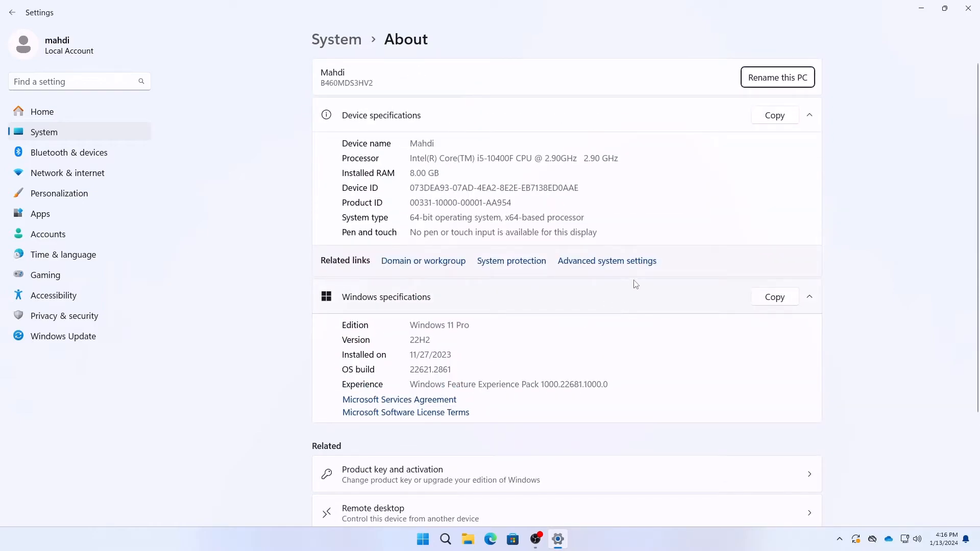
pyautogui.doubleClick(418, 216)
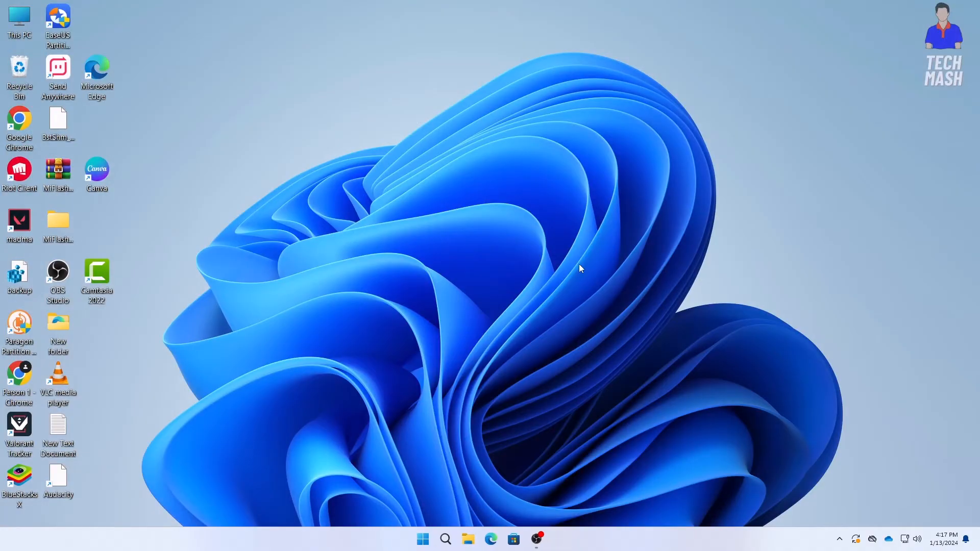
pyautogui.moveTo(840, 162)
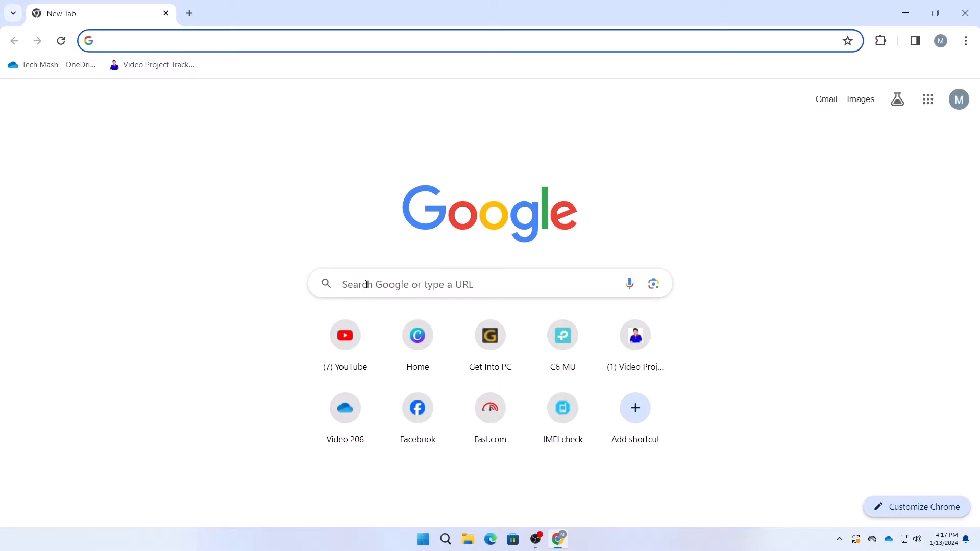
# Step: Search 'hwinfo', reach hwinfo.com's download page and download HWiNFO64 from the Local (U.S.) server
pyautogui.write('hwq')
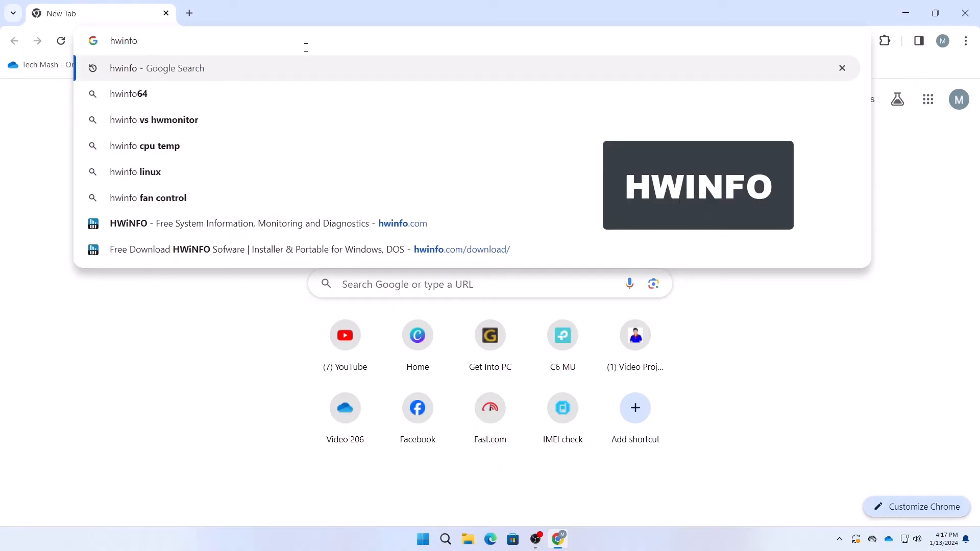
pyautogui.press('Enter')
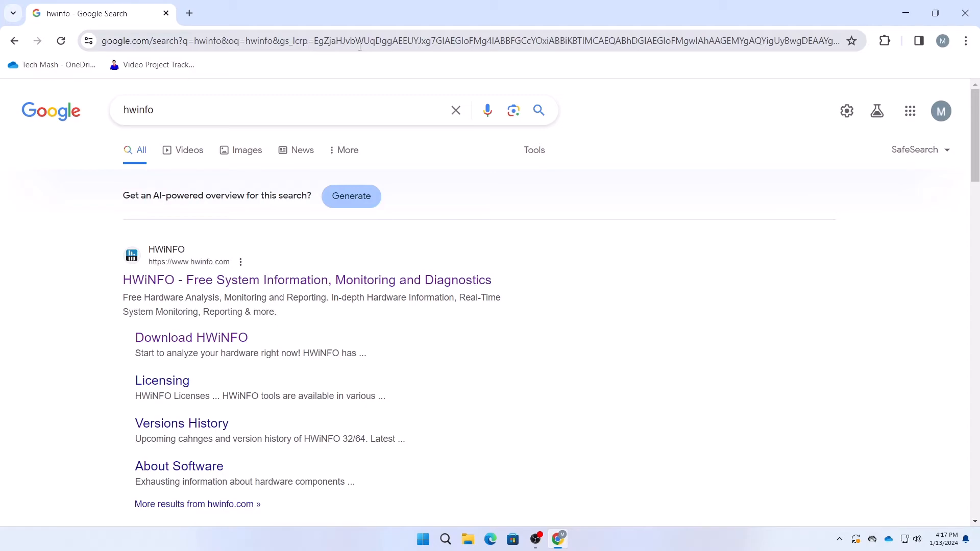
pyautogui.moveTo(200, 294)
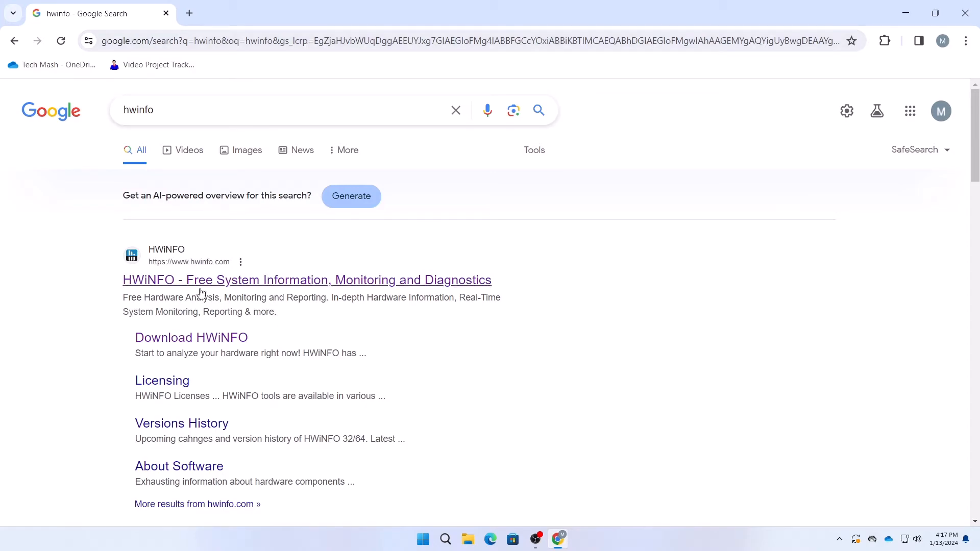
pyautogui.click(307, 280)
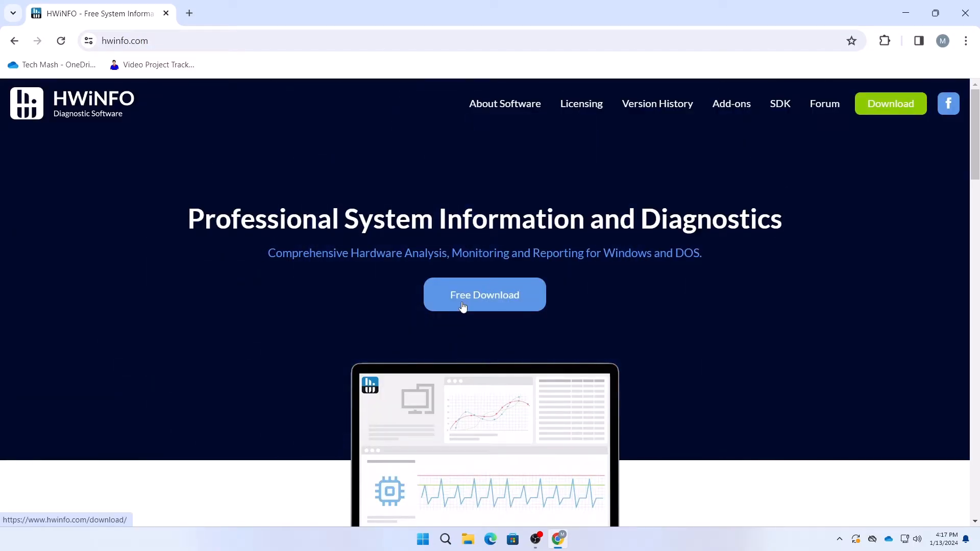
pyautogui.click(484, 294)
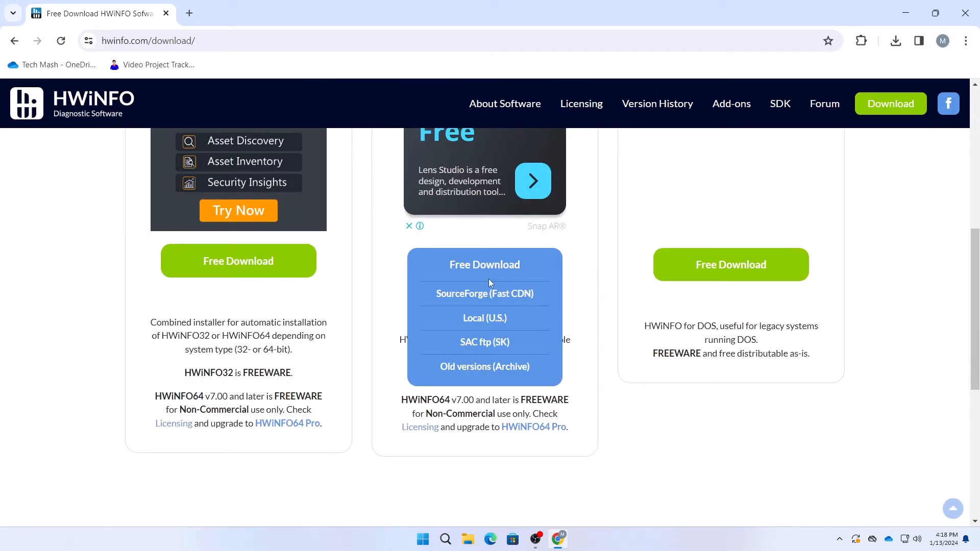
pyautogui.moveTo(484, 319)
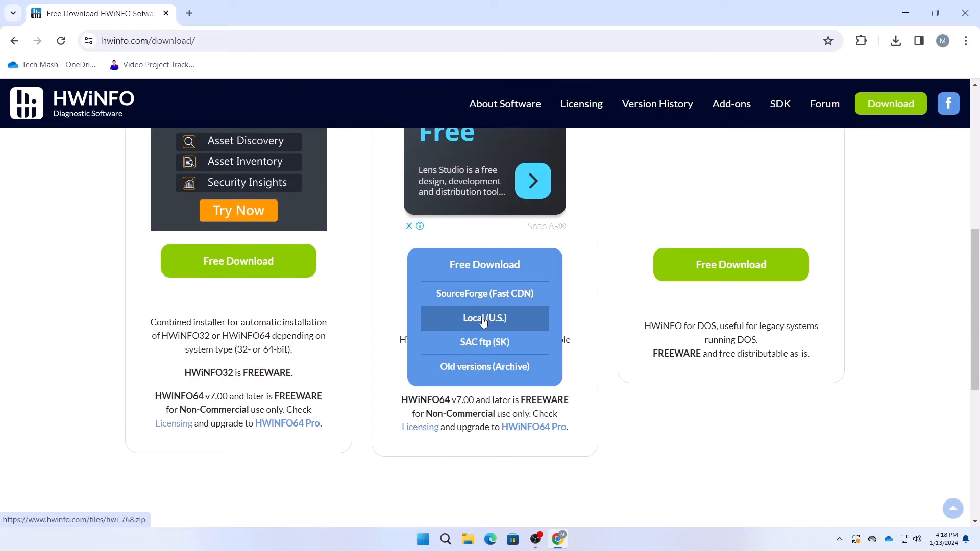
pyautogui.click(484, 318)
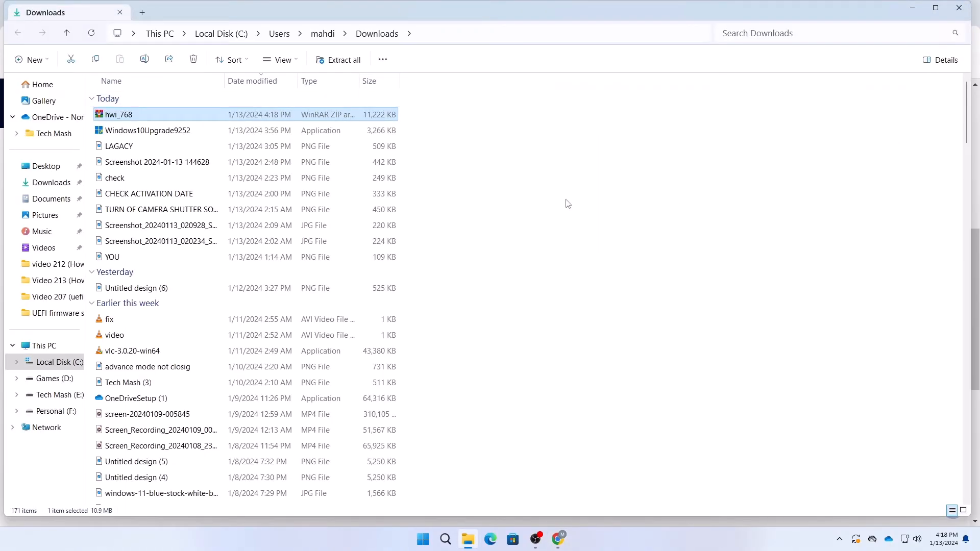
pyautogui.moveTo(129, 119)
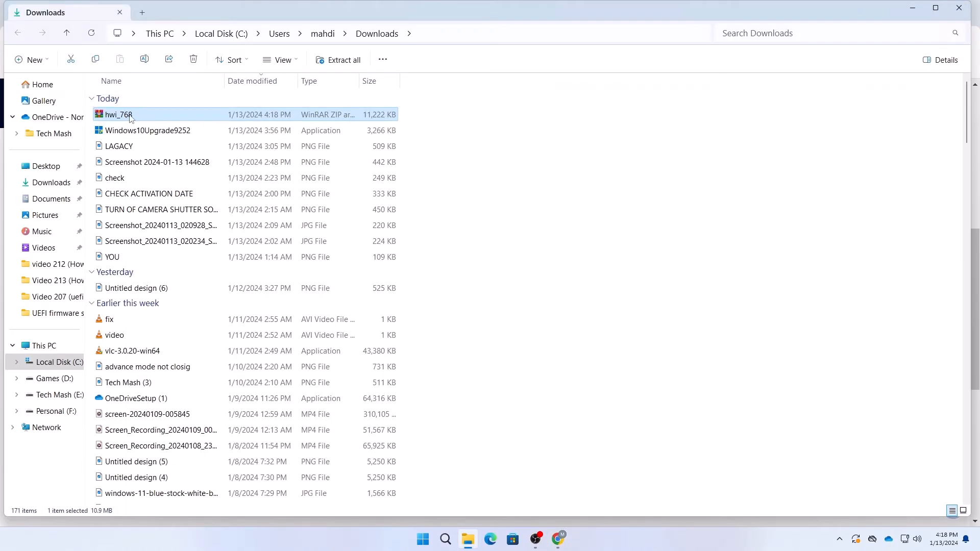
# Step: Extract the hwi_768 zip into its own hwi_768 folder in Downloads, keeping the default destination
pyautogui.rightClick(119, 115)
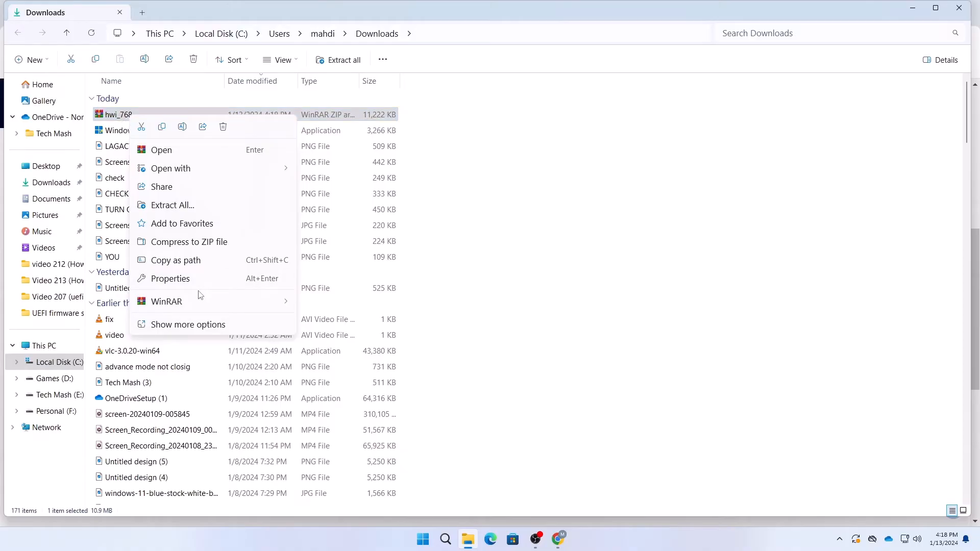
pyautogui.click(171, 205)
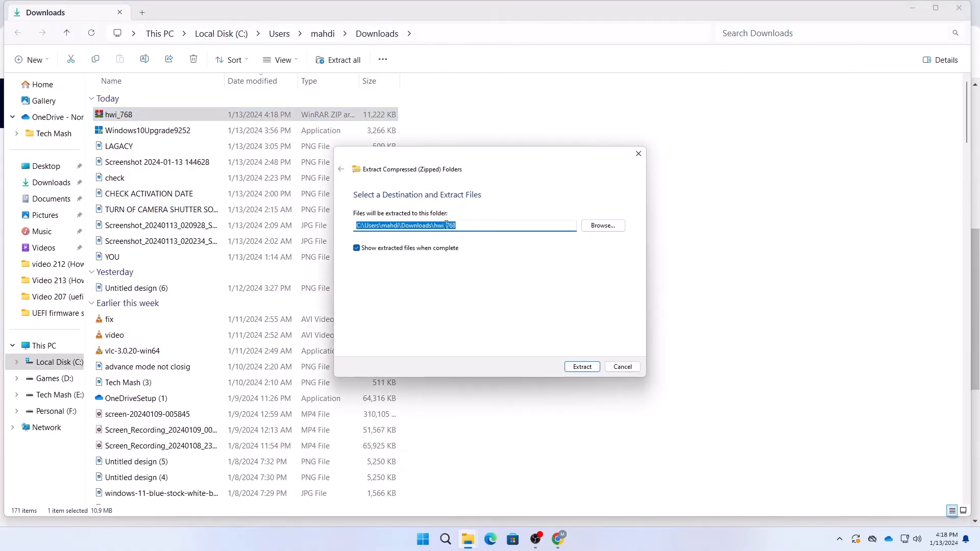
pyautogui.click(601, 226)
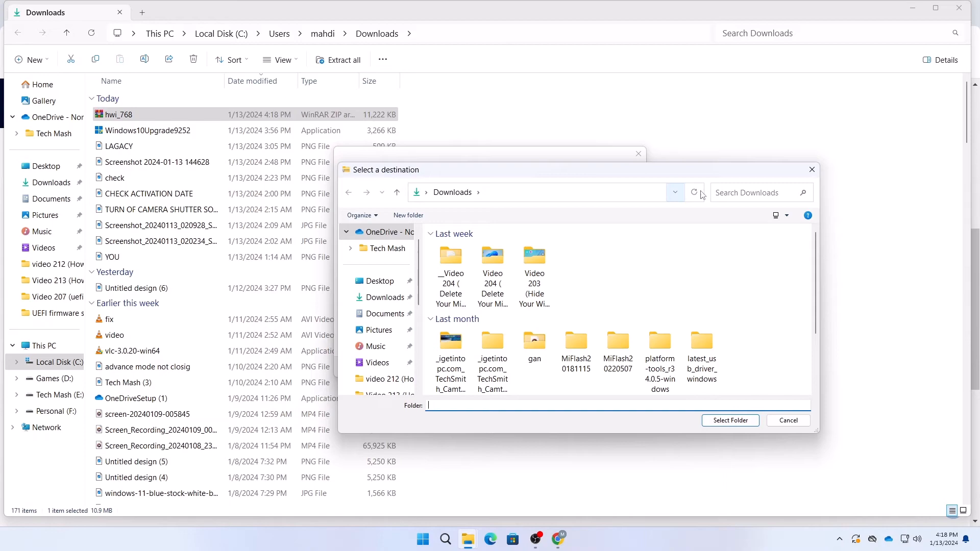
pyautogui.click(787, 420)
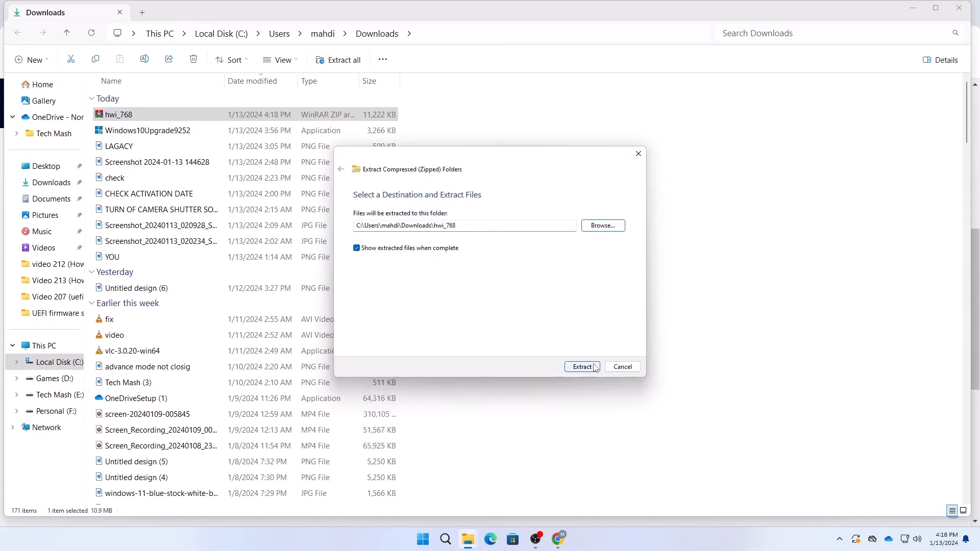
pyautogui.click(581, 366)
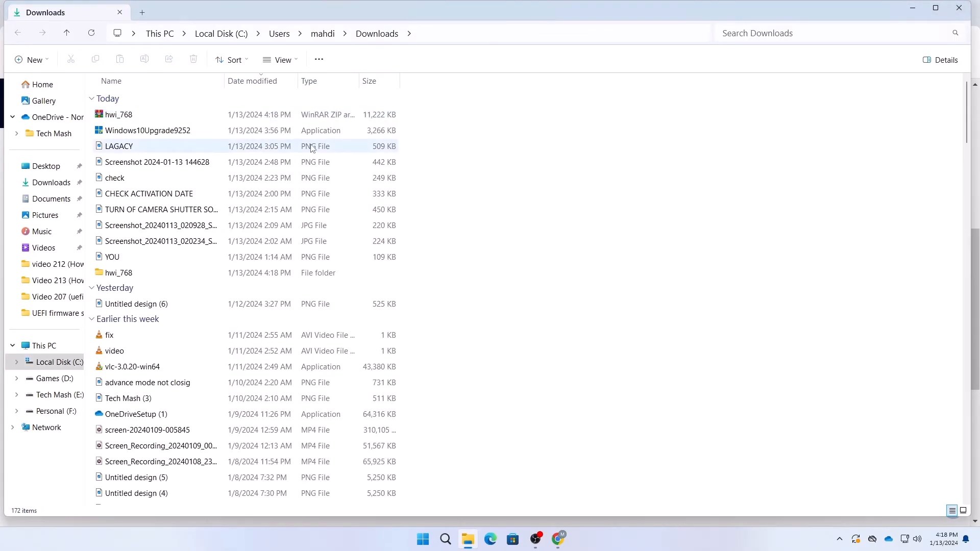
# Step: Launch the HWiNFO64 application from the extracted hwi_768 folder
pyautogui.doubleClick(119, 272)
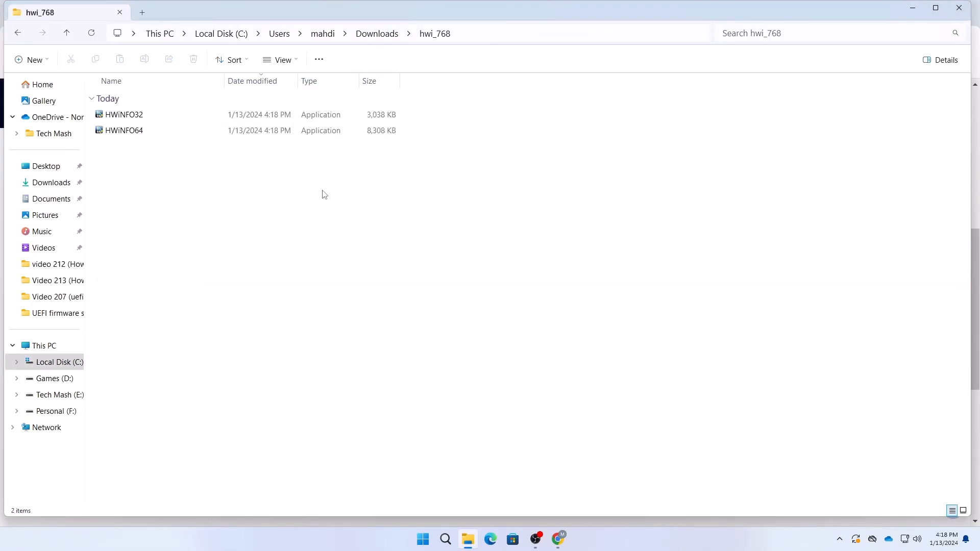
pyautogui.click(124, 130)
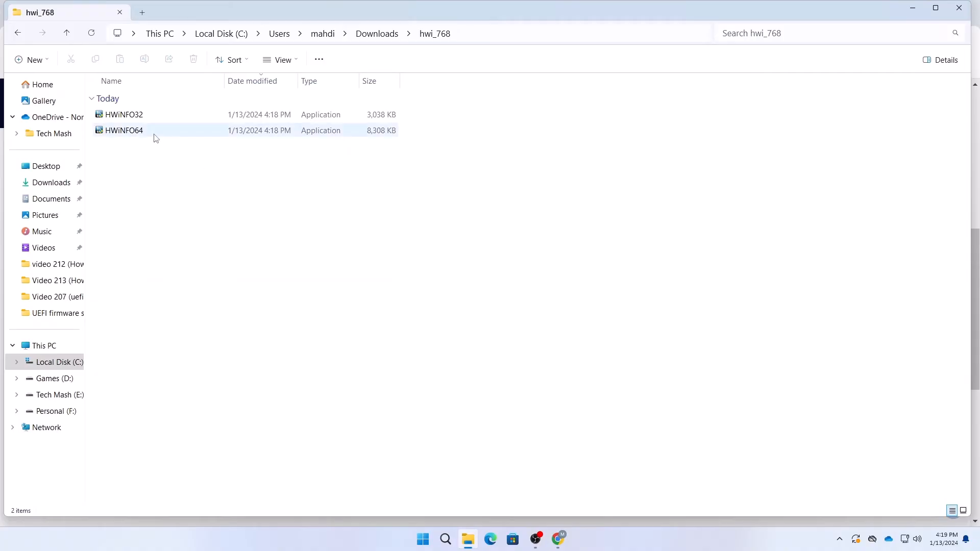
pyautogui.moveTo(140, 139)
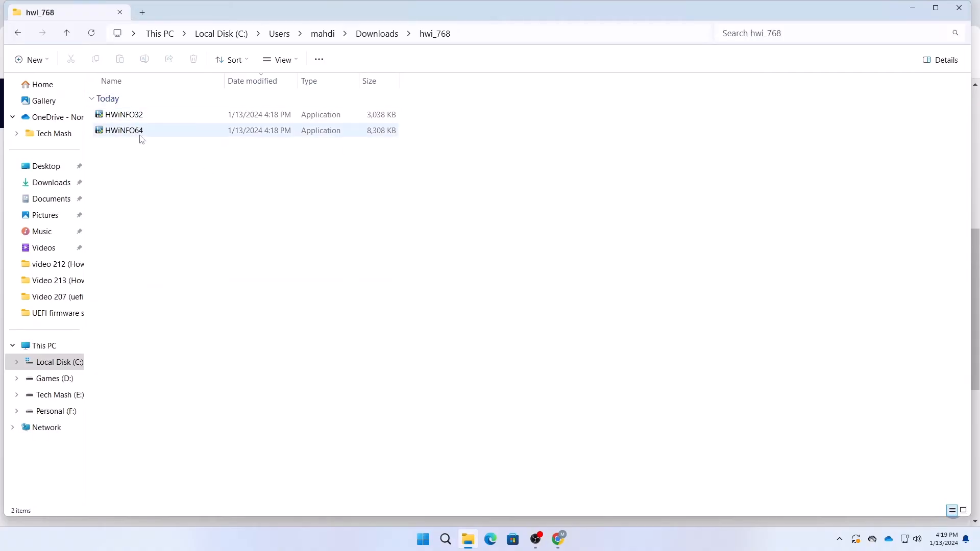
pyautogui.click(123, 114)
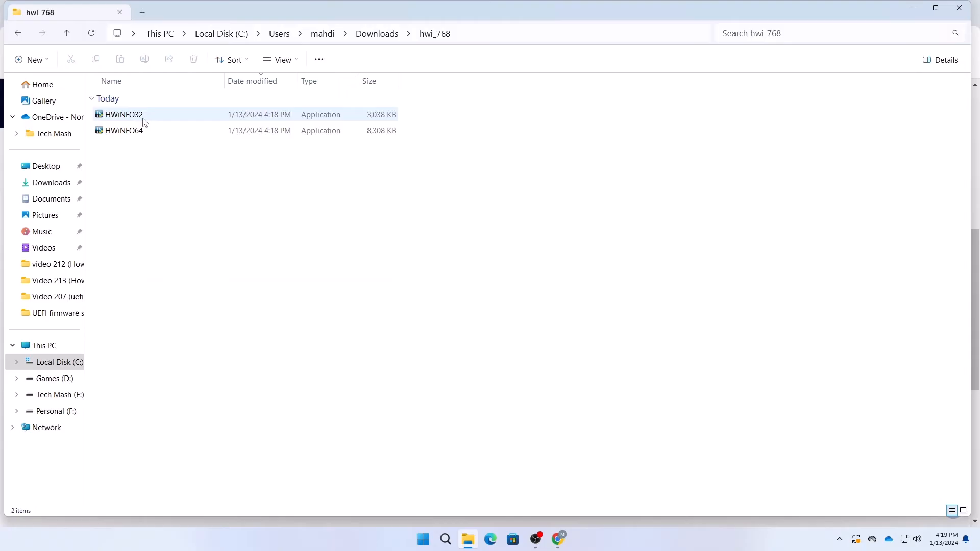
pyautogui.click(123, 130)
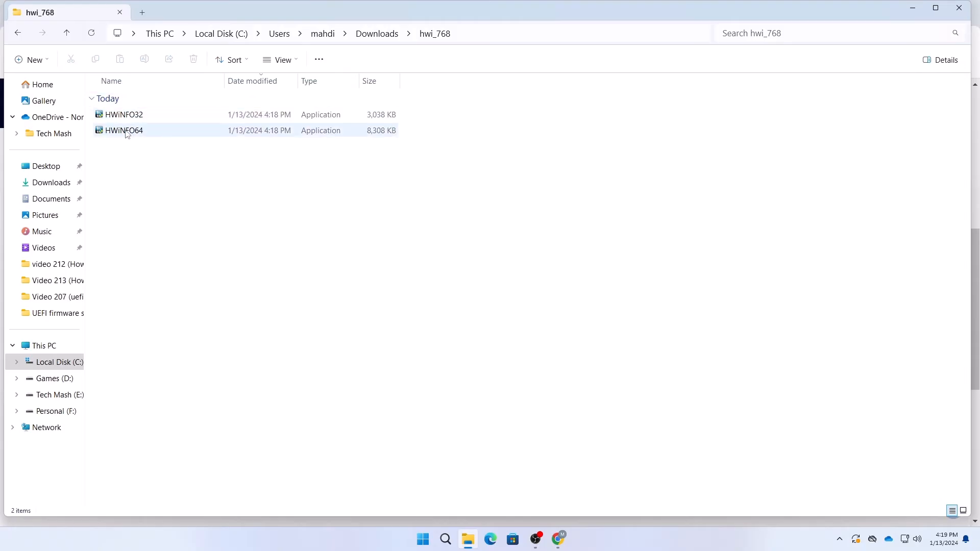
pyautogui.doubleClick(123, 129)
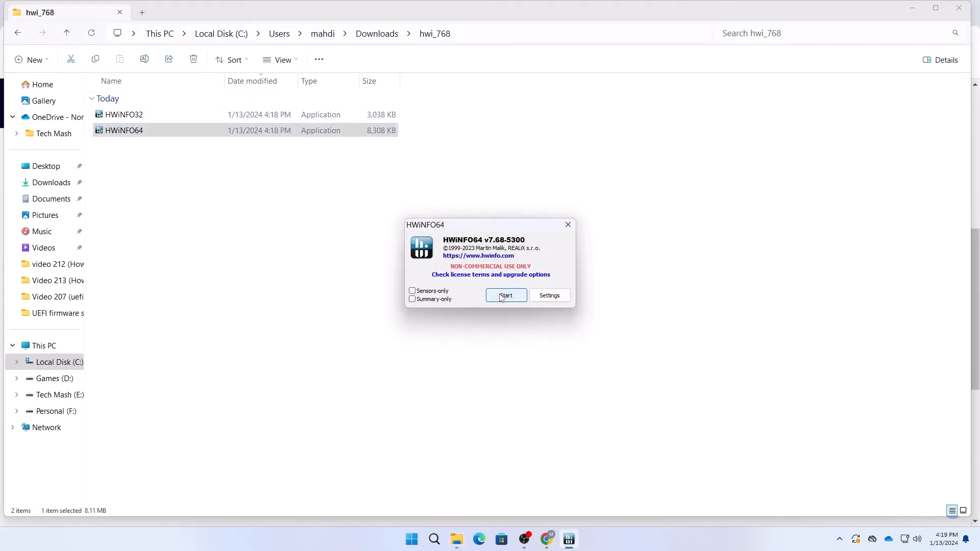
# Step: Run the hardware scan and show the Motherboard details with the UEFI BIOS row reading Capable
pyautogui.click(507, 295)
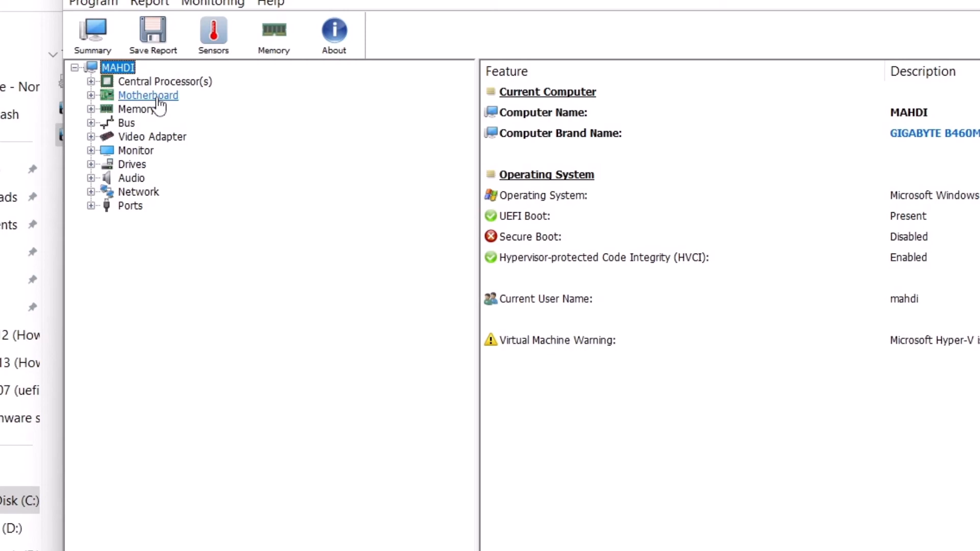
pyautogui.click(148, 95)
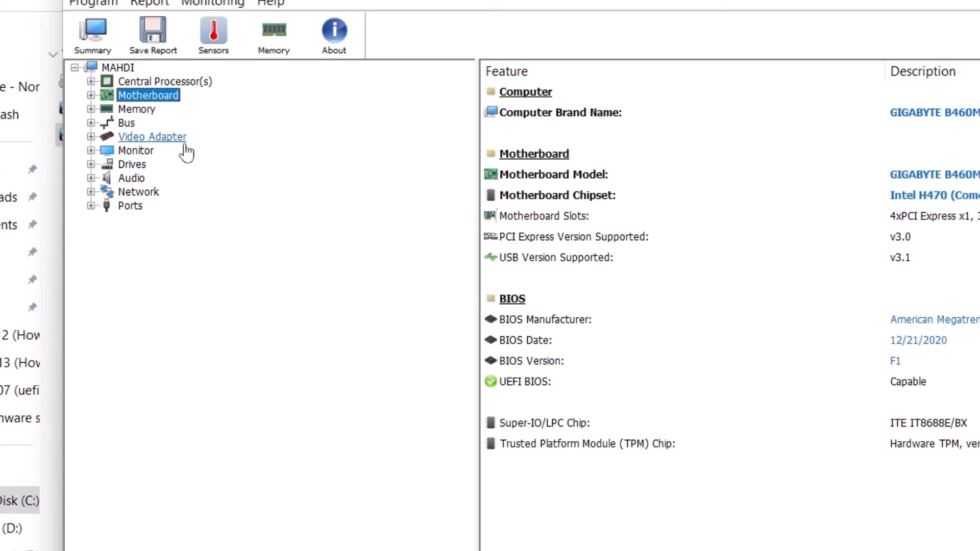
pyautogui.click(534, 382)
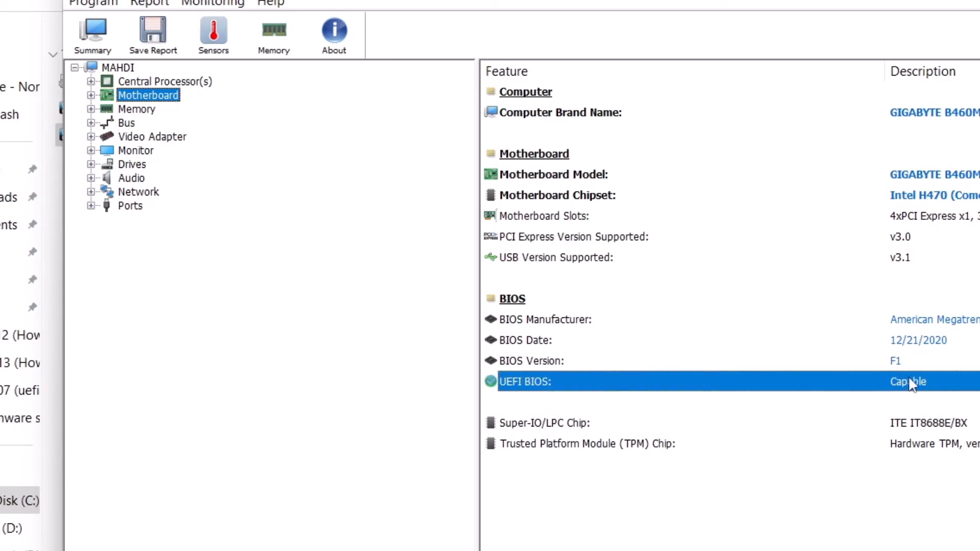
pyautogui.moveTo(564, 391)
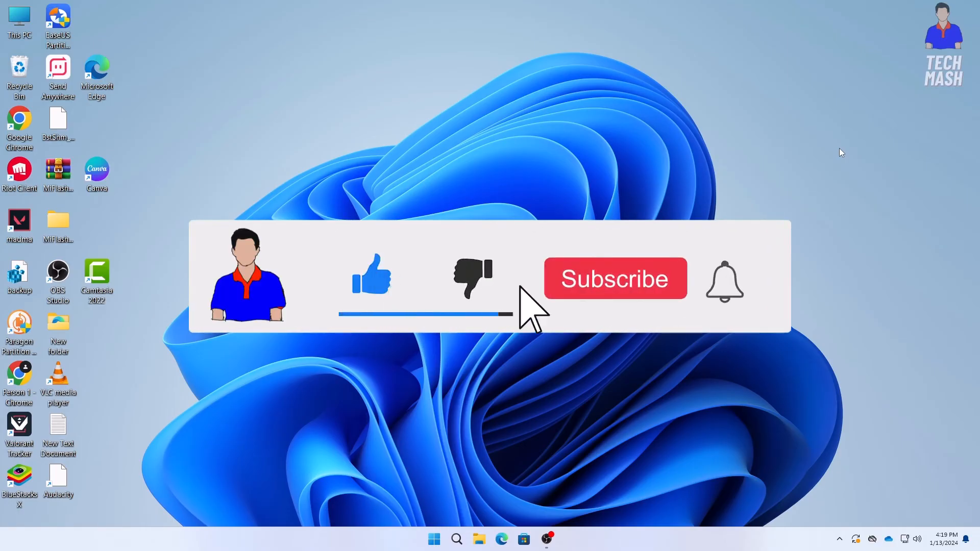
pyautogui.click(614, 278)
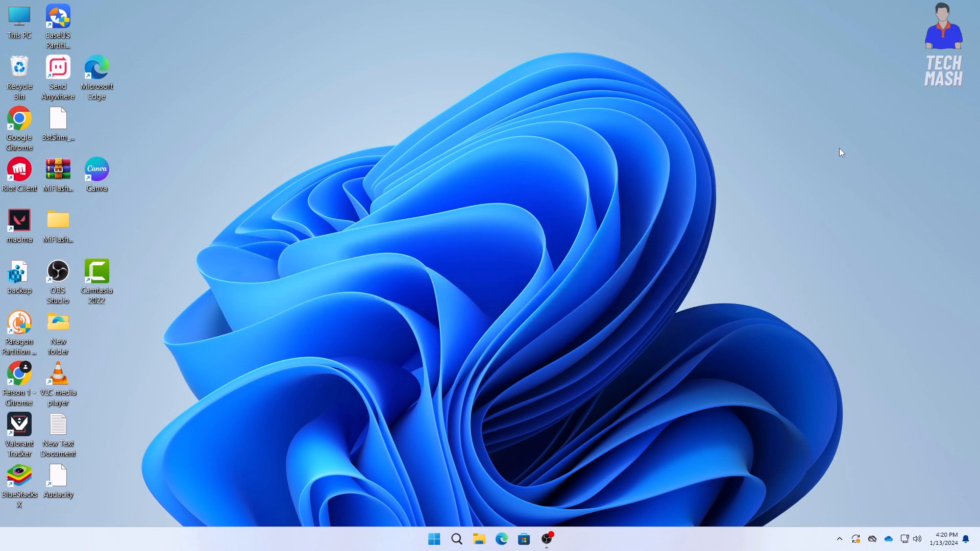
pyautogui.moveTo(209, 252)
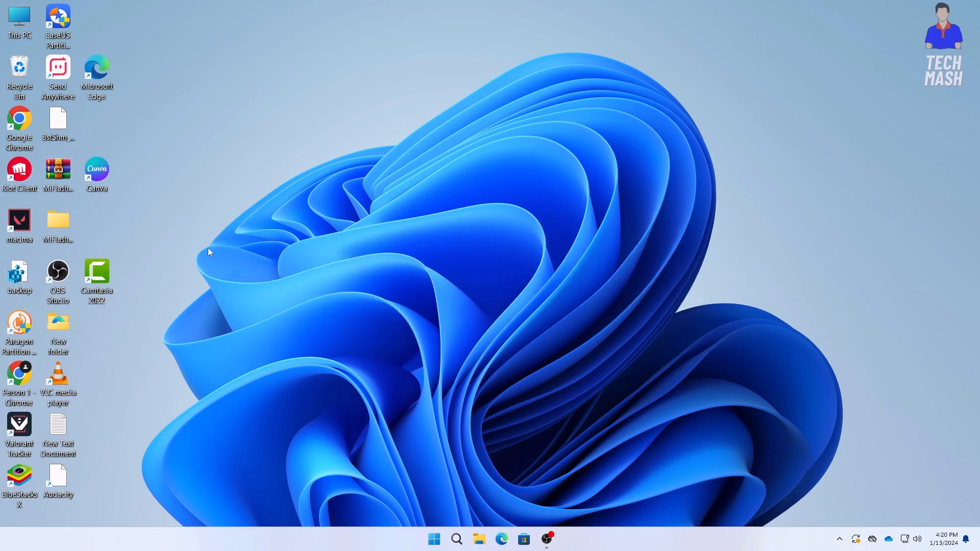